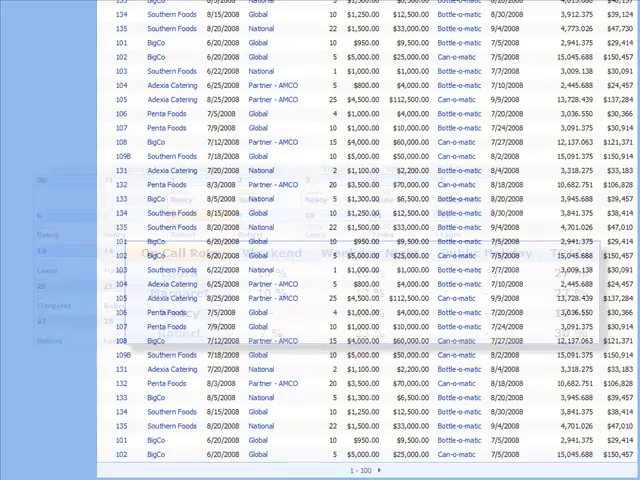
Step: Leave the finished example and go to the demo page holding only the logo image
scroll(down, 3)
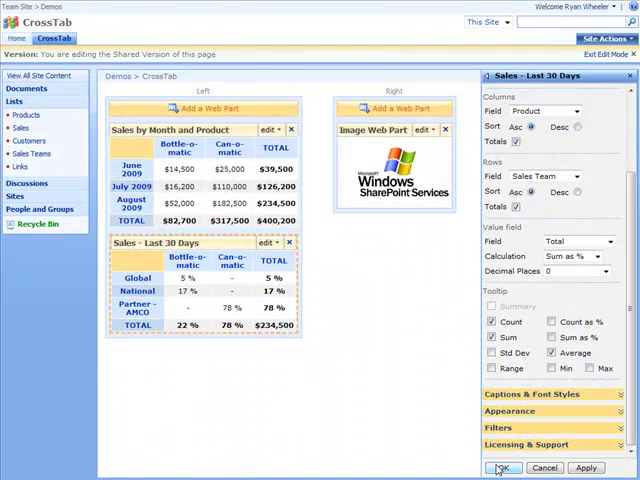
click(504, 468)
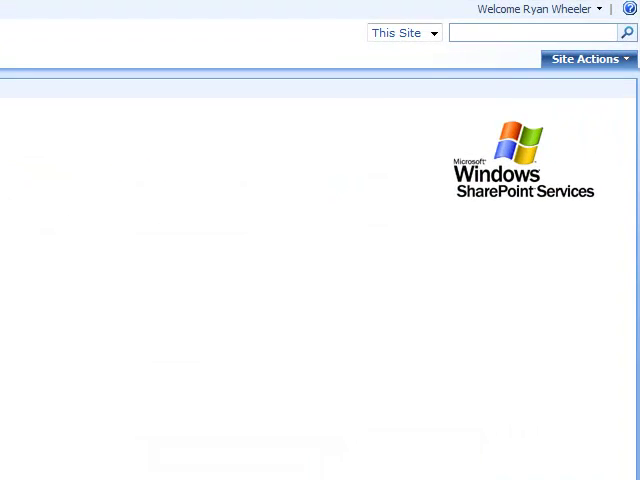
Step: Edit the page via Site Actions and add a CrossTab Web Part to the Left zone
click(588, 58)
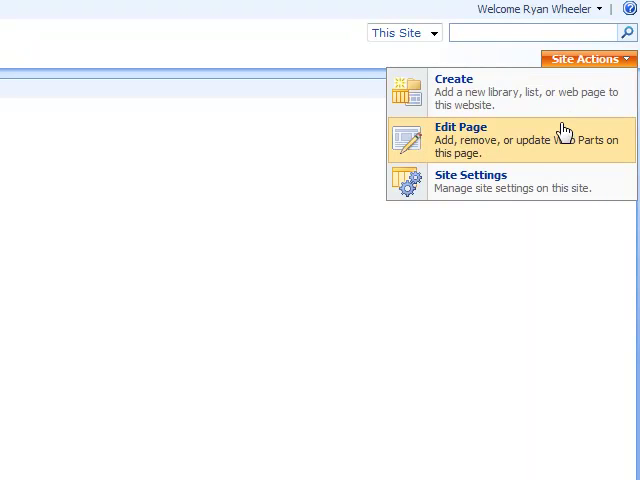
mouse_move(564, 138)
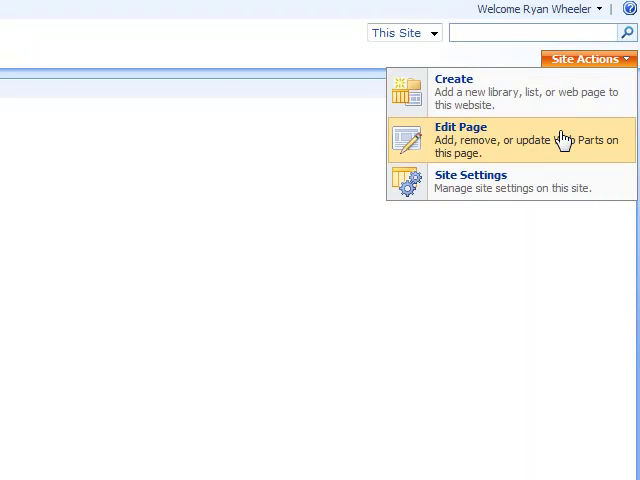
click(460, 140)
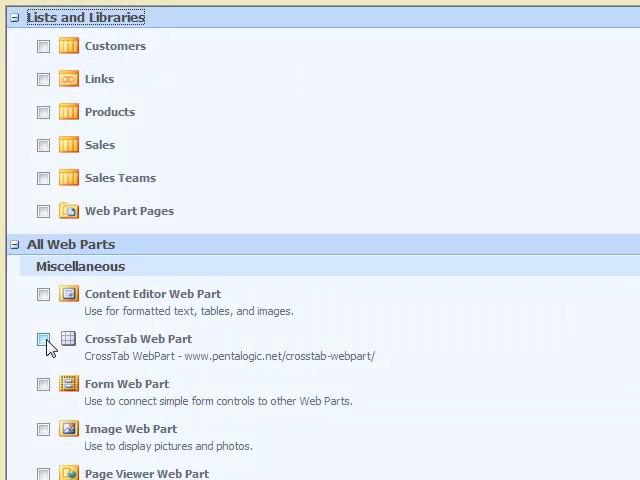
click(44, 338)
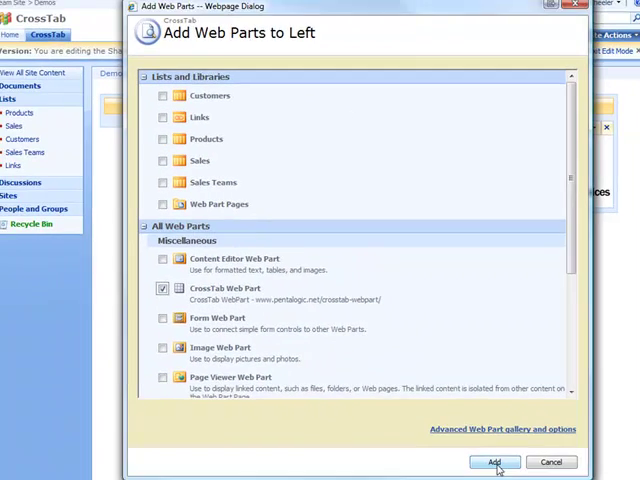
click(494, 460)
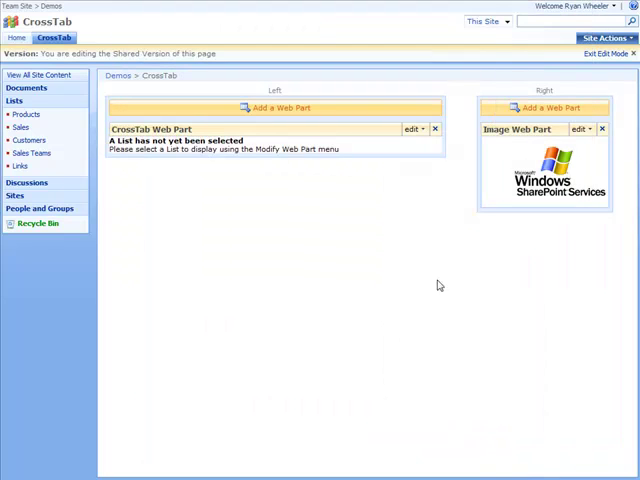
Step: Modify the shared CrossTab web part, browse its sections and expand Configuration
click(412, 128)
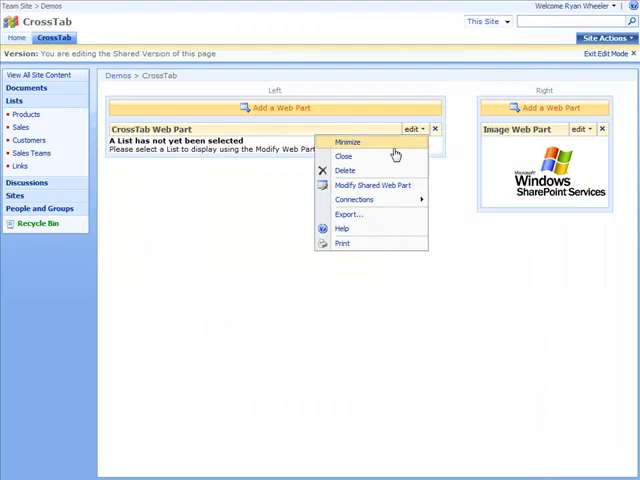
click(372, 184)
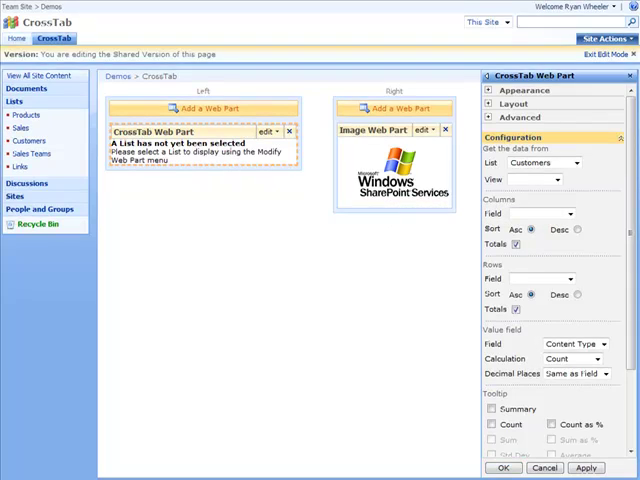
scroll(down, 3)
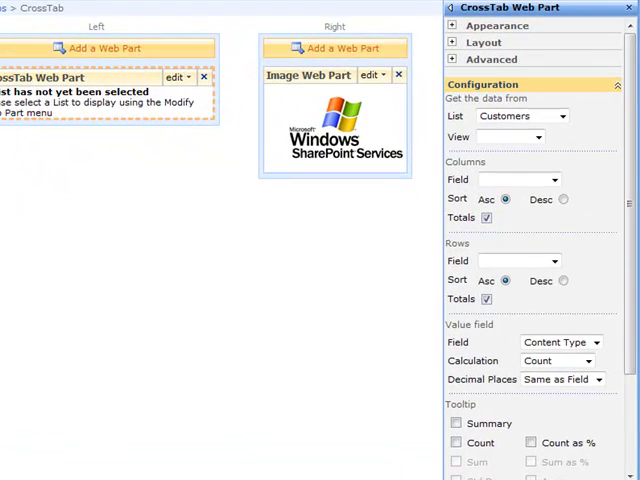
click(484, 84)
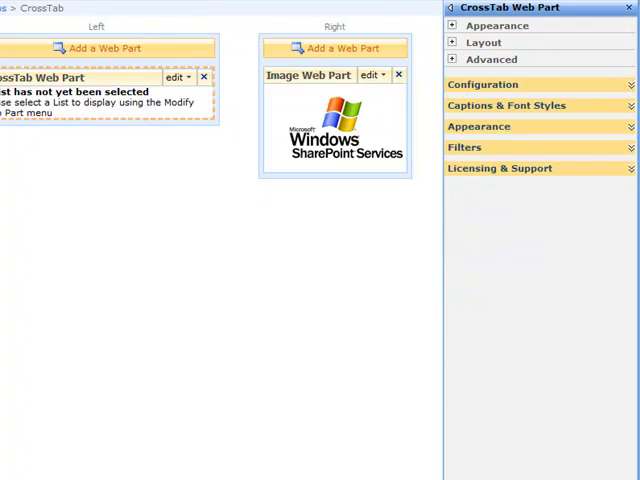
click(508, 104)
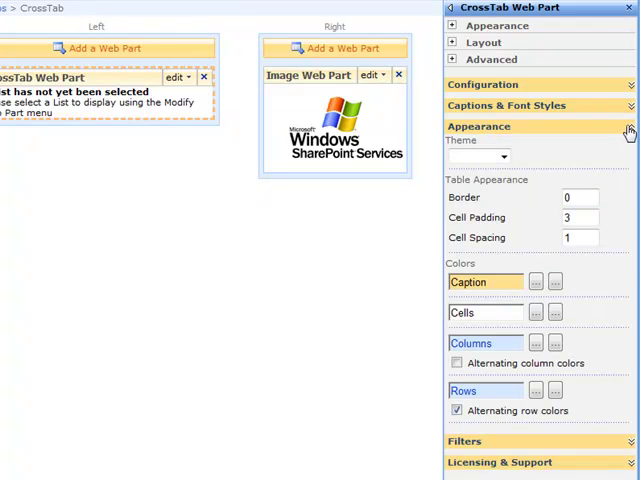
click(484, 84)
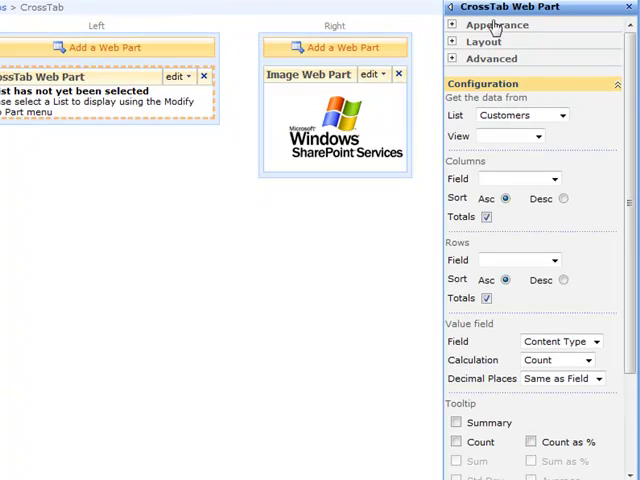
Step: Title it Sales by Month and Product, pick the source list, Product columns and Date rows
click(496, 24)
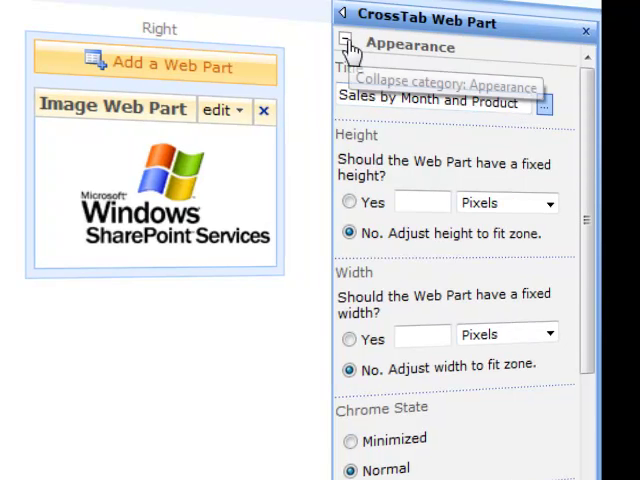
click(500, 180)
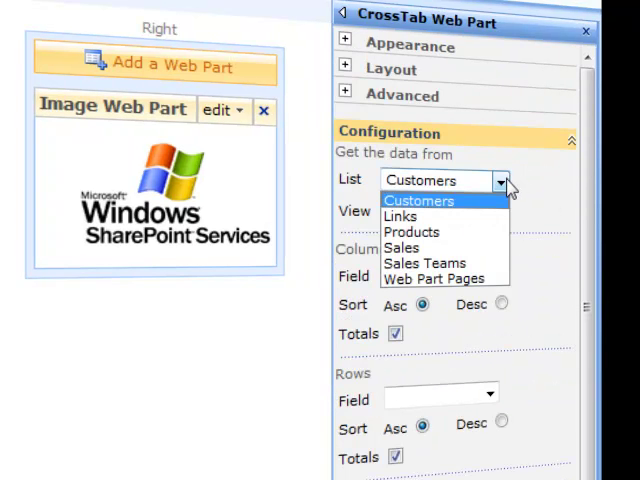
click(404, 246)
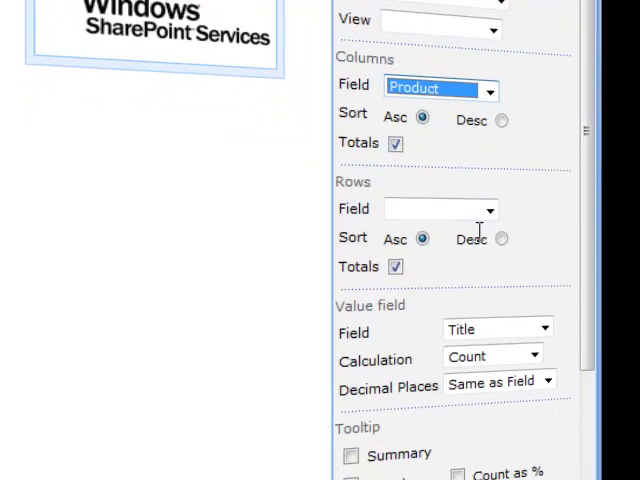
click(488, 208)
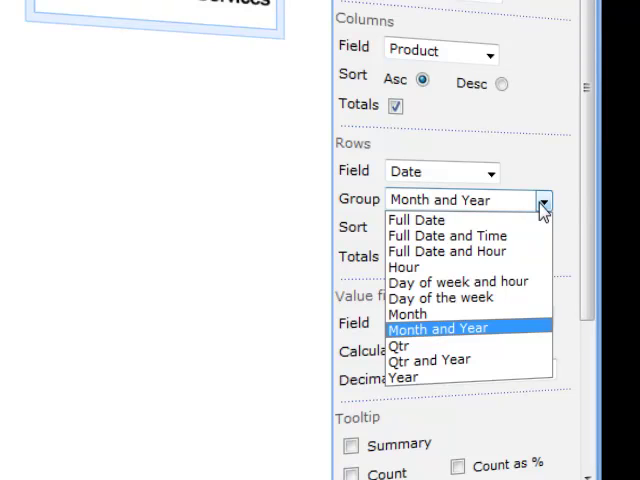
Step: Group Date rows by Month and Year and use Total with Sum as the value field
click(438, 328)
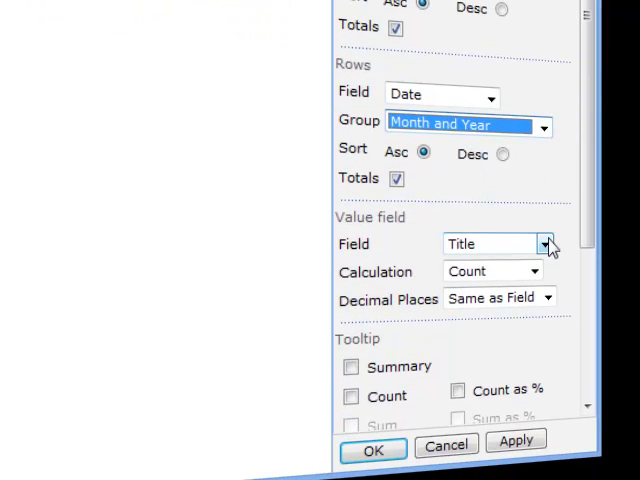
click(548, 244)
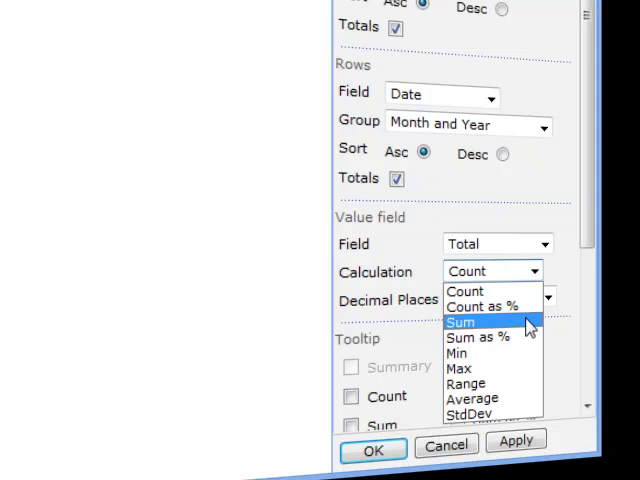
click(460, 322)
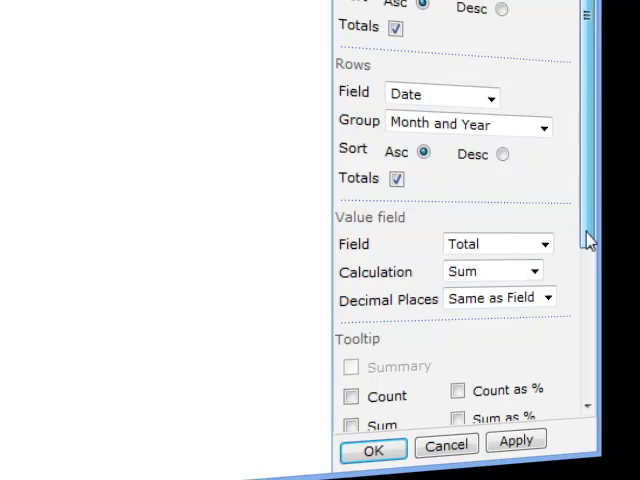
scroll(down, 3)
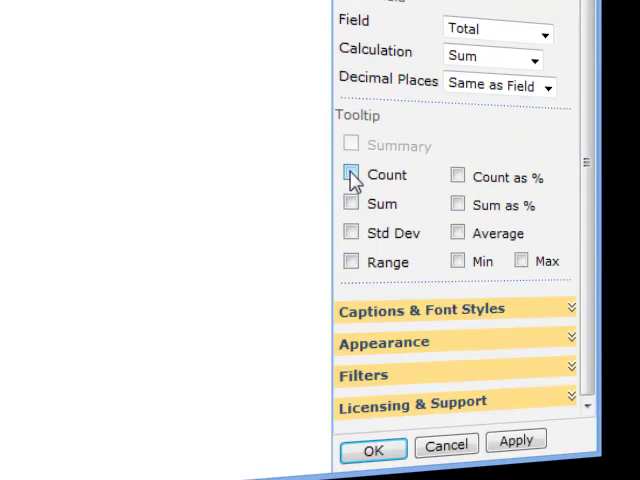
Step: Show Count, Sum as % and Average in tooltips and apply the settings with OK
click(352, 174)
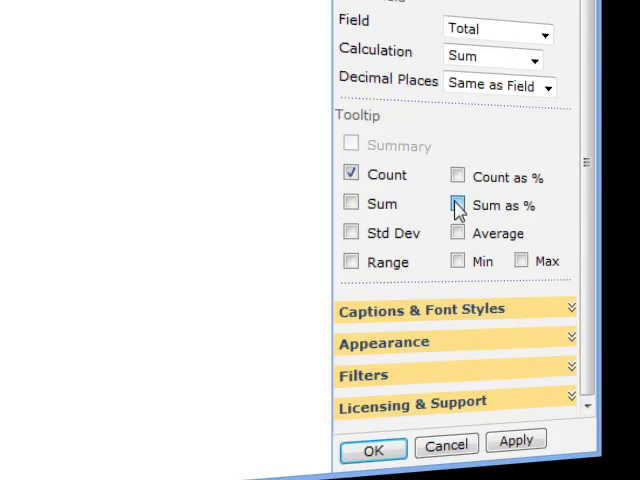
click(458, 204)
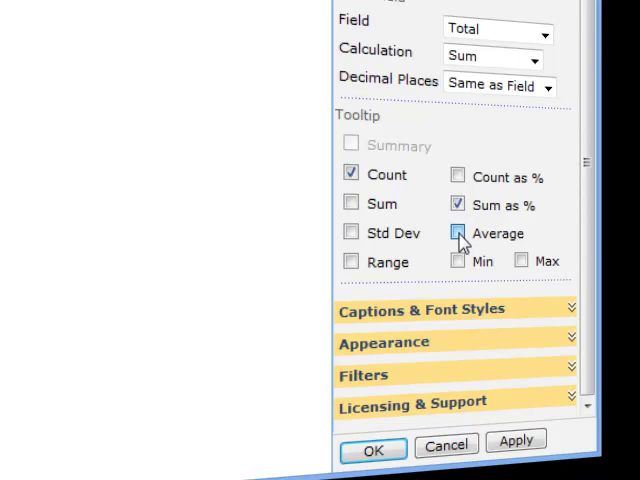
click(458, 232)
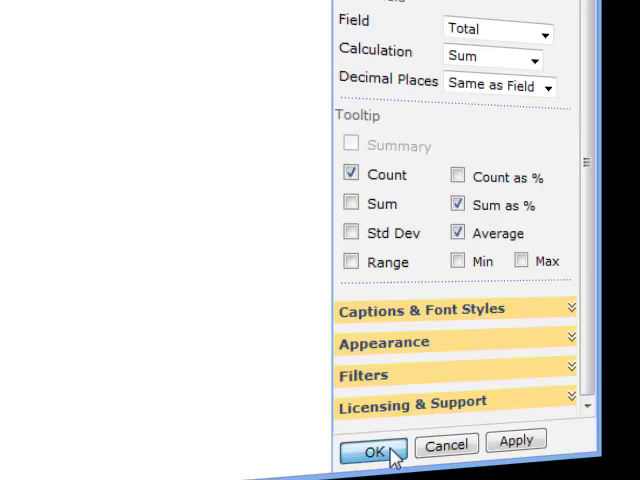
click(372, 448)
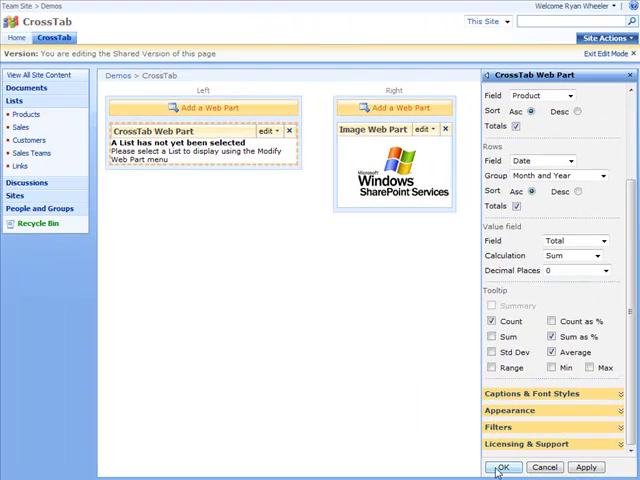
click(504, 468)
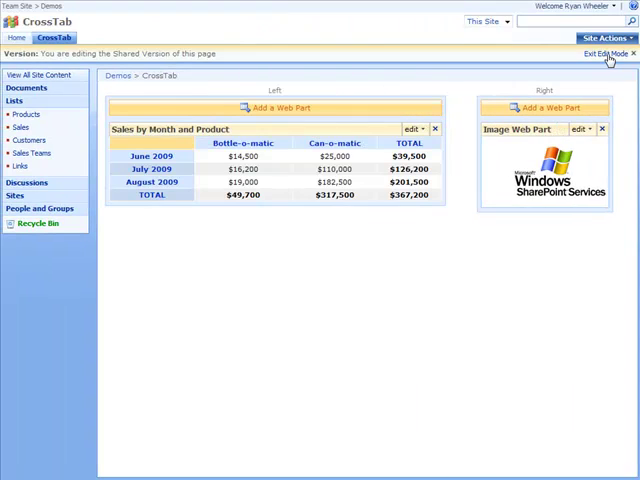
Step: Exit edit mode and start a New Item in the Sales list
click(616, 54)
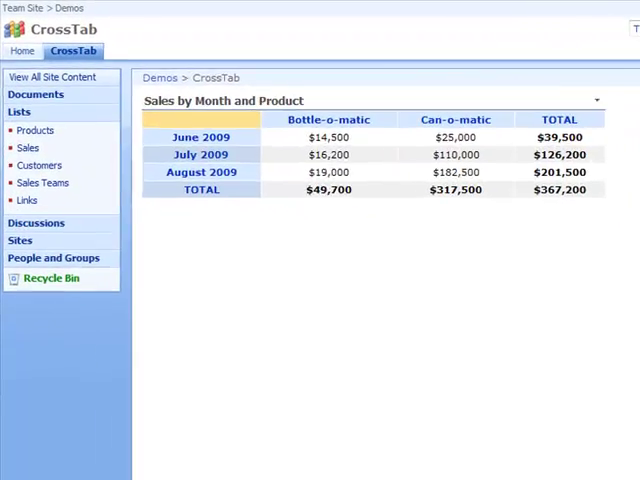
click(28, 148)
text(1)
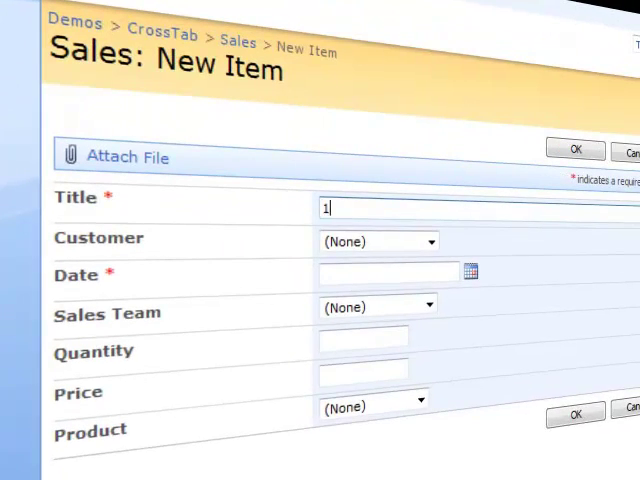
Step: Enter the August 2009 Bottle-o-matic sale for Southern Foods and save it with OK
text(8/20/2009)
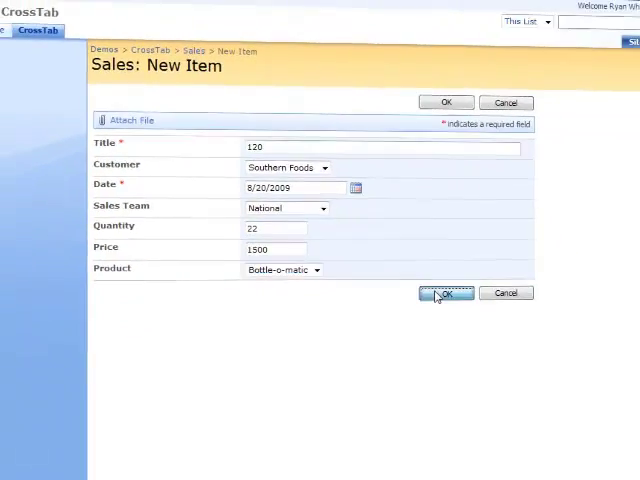
click(444, 292)
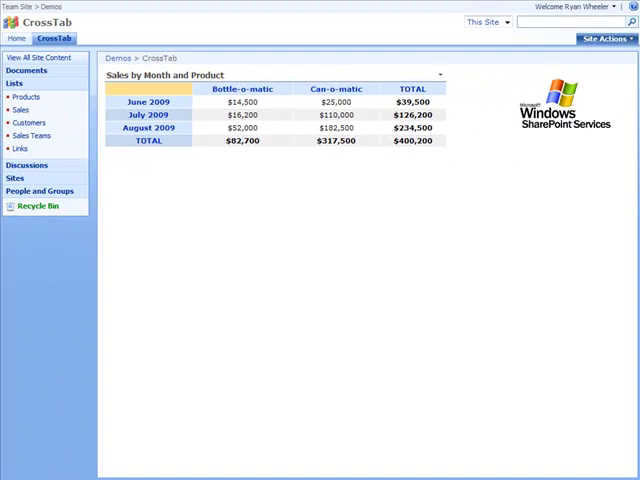
Step: Add a second CrossTab Web Part to the Left zone and bring up its edit menu
click(604, 38)
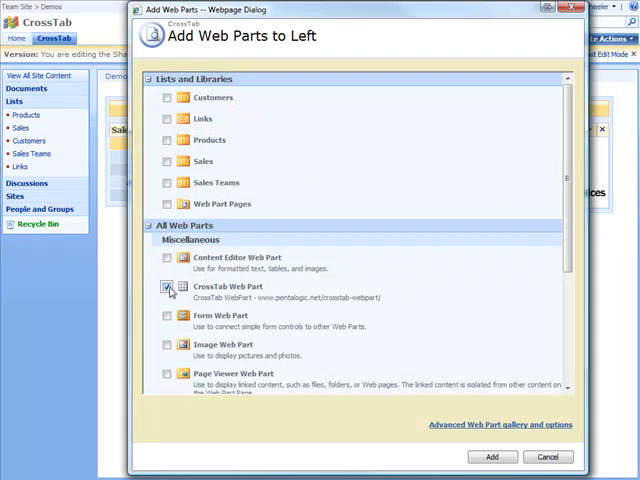
click(492, 456)
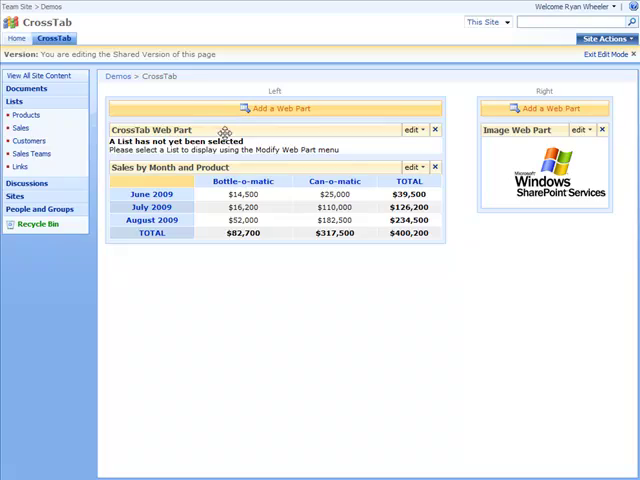
click(416, 216)
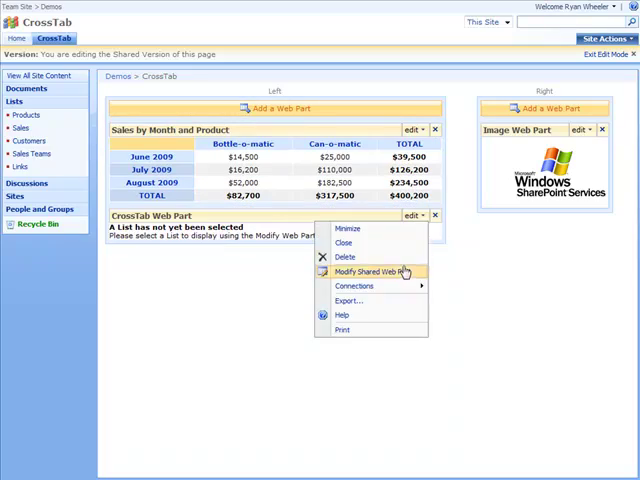
Step: Use List Sales, View Last 30 Days, Rows Sales Team, Total as Sum as % with 0 decimals
click(372, 272)
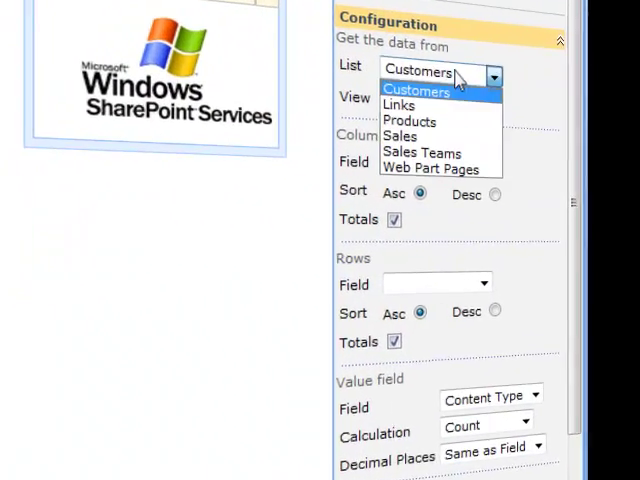
click(402, 136)
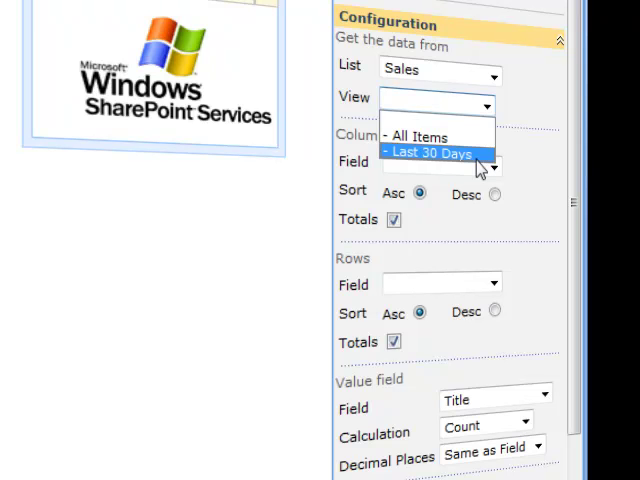
click(434, 154)
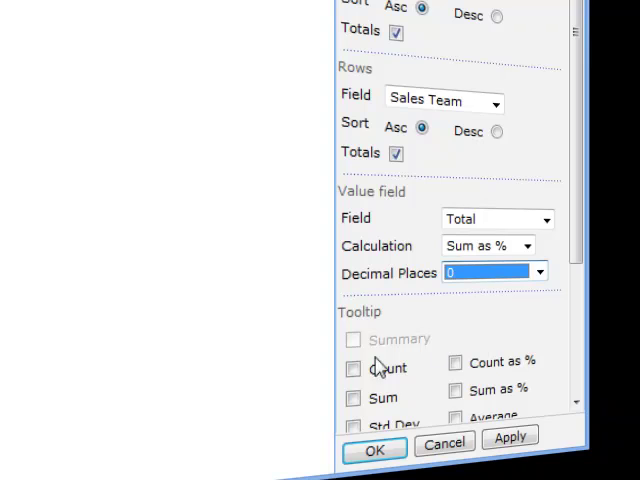
click(352, 368)
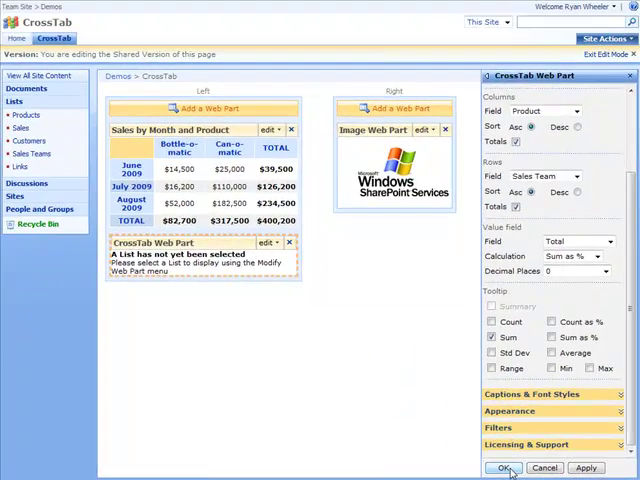
Step: Apply the Sales - last 30 days CrossTab settings to render team percentages per product
click(504, 468)
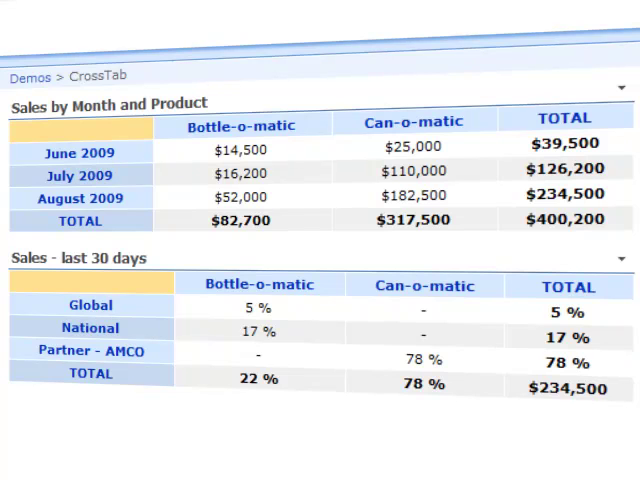
click(422, 286)
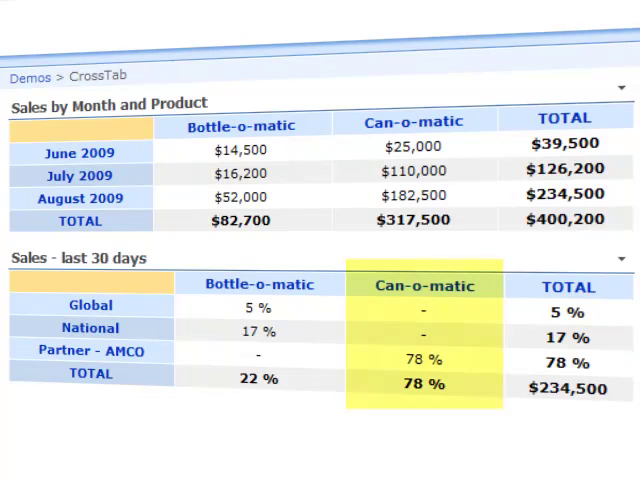